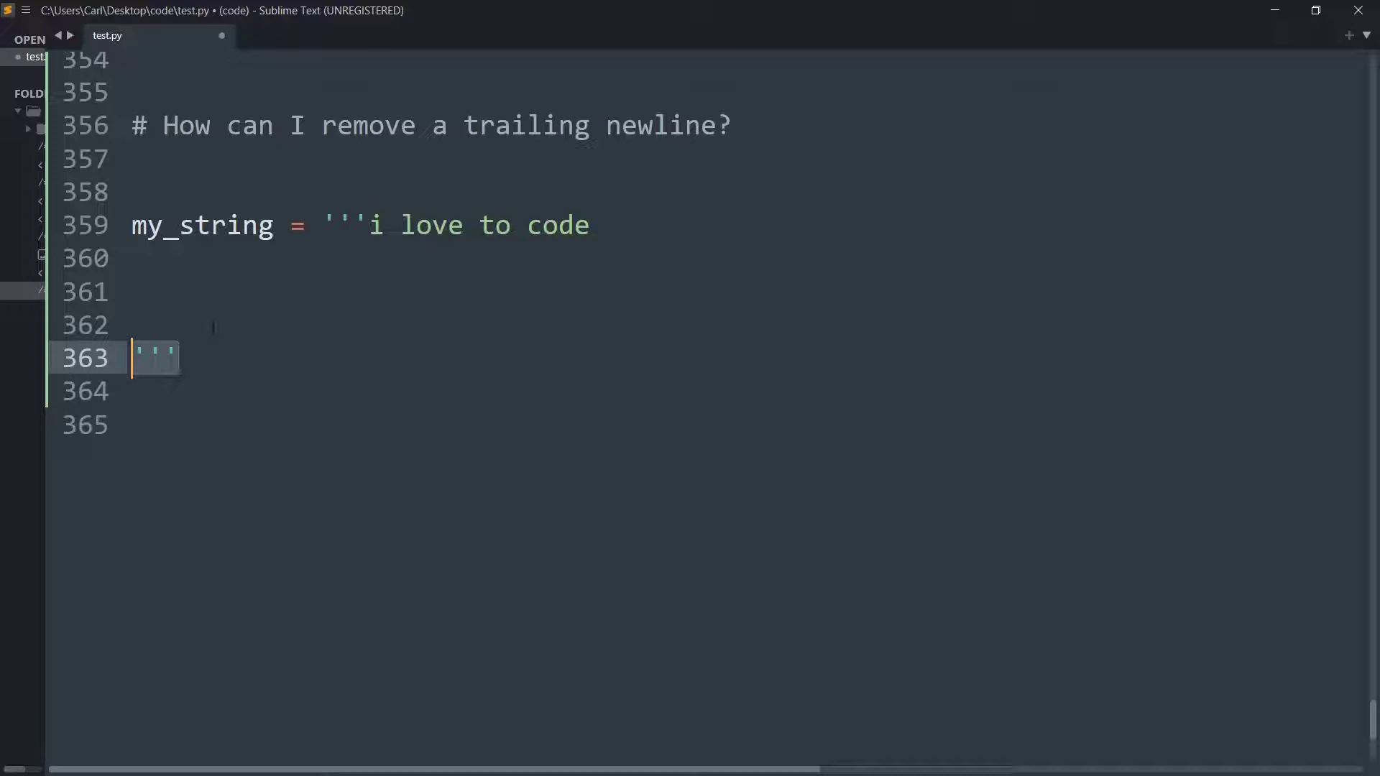
Step: Add print(my_string) below the multiline string and run the script to show it with trailing blank lines
key("Enter")
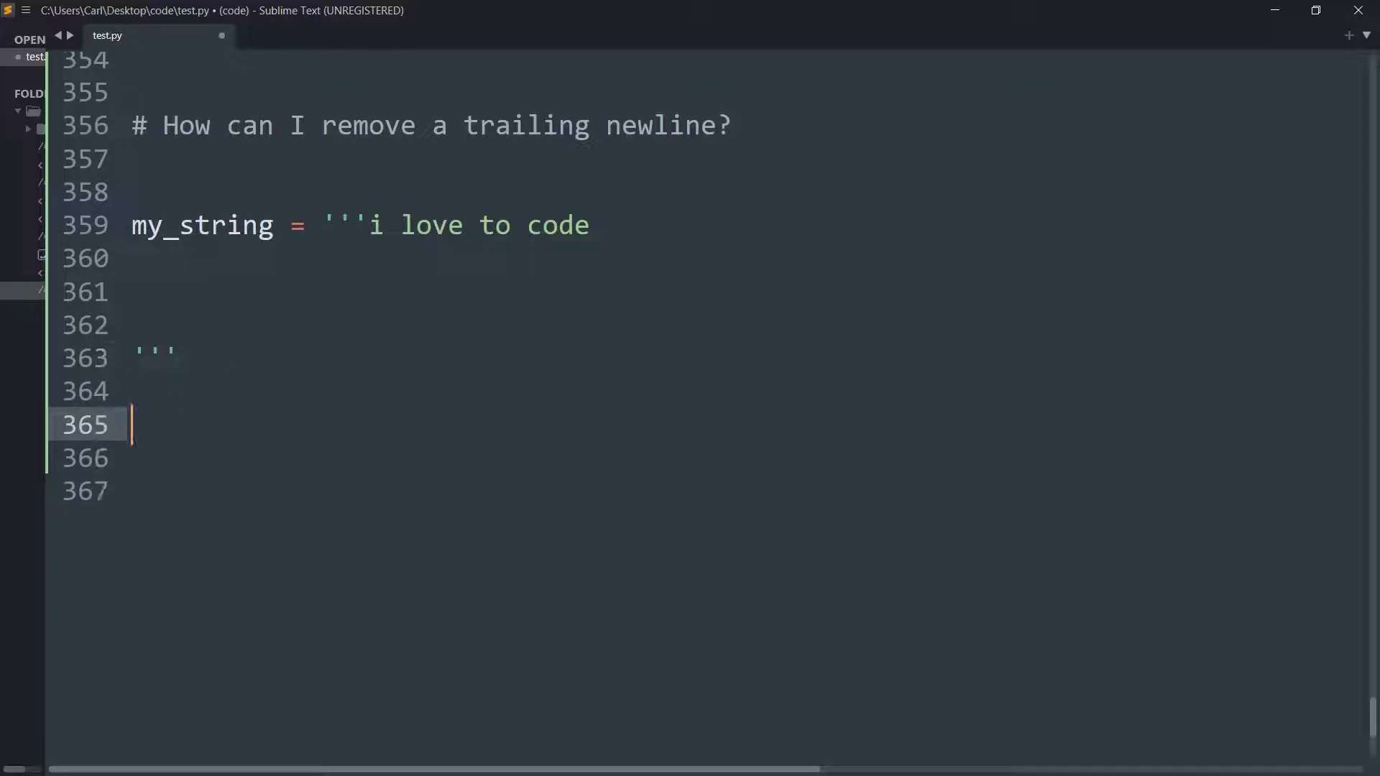
type("print(my_string")
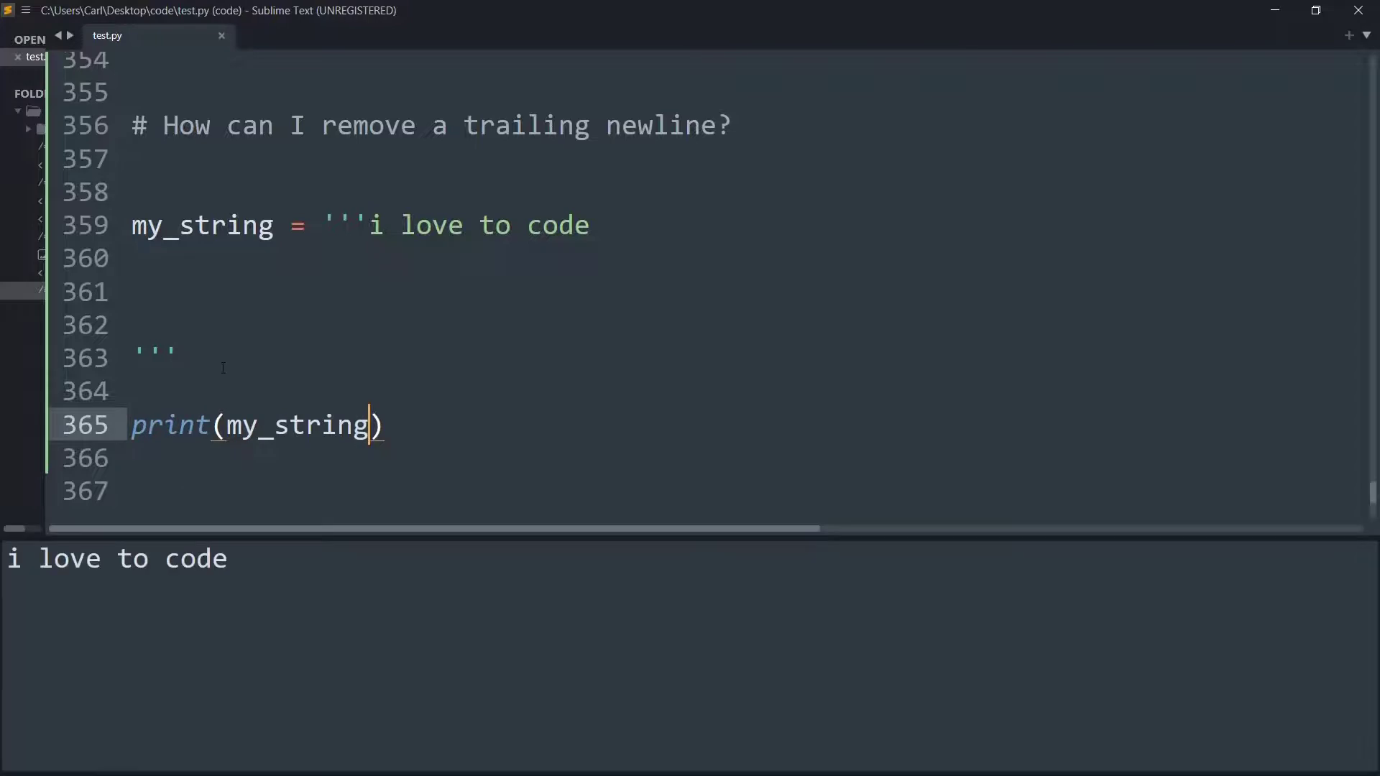
key("ctrl+b")
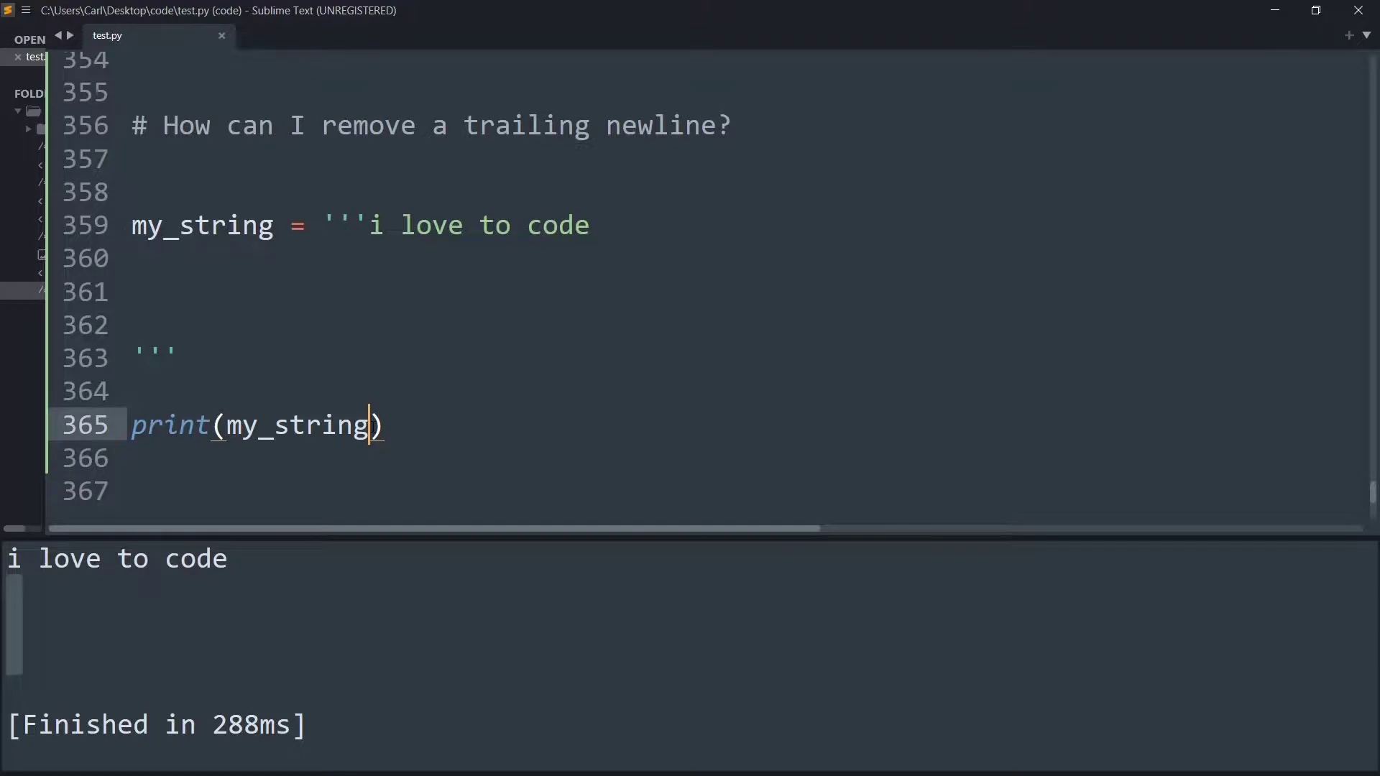
Step: Change the call to print(my_string.rstrip()) so trailing newlines are stripped
type(".")
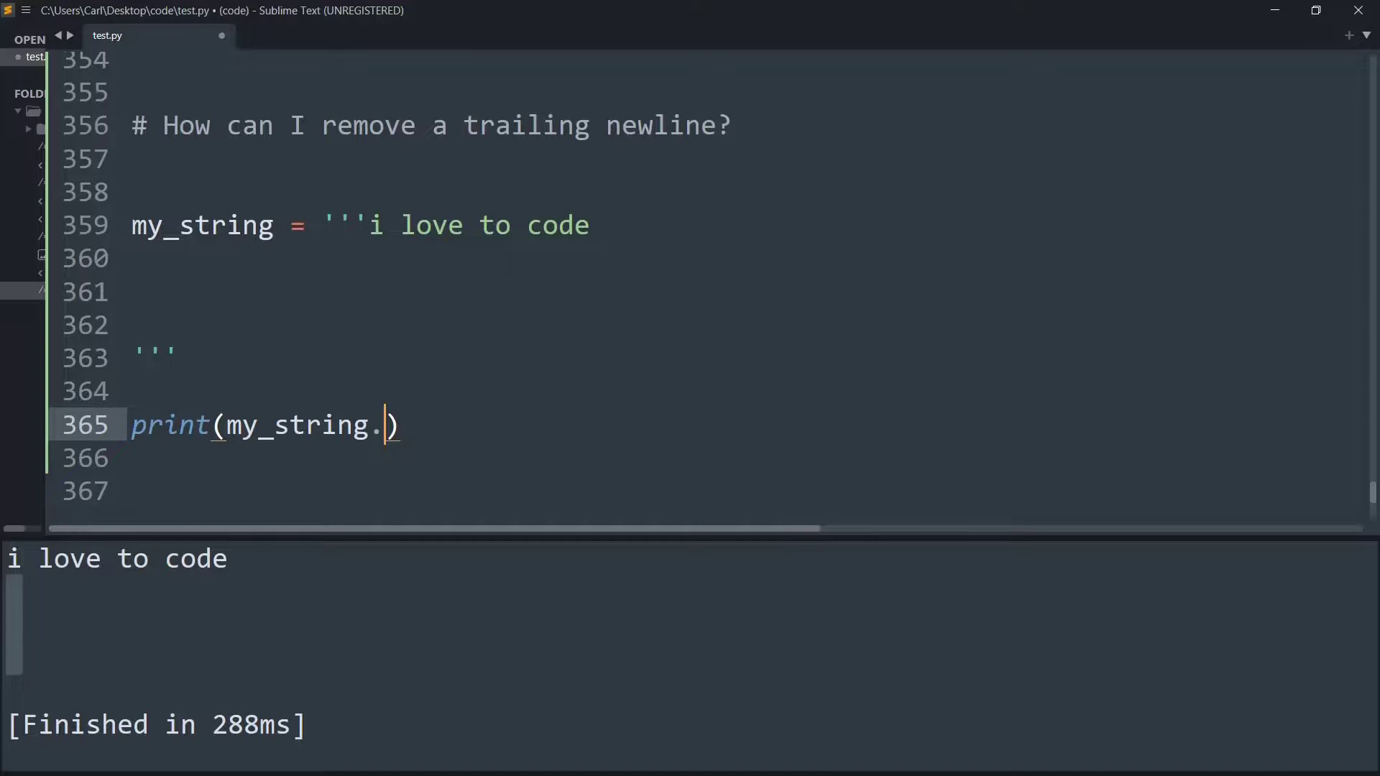
type("rstr")
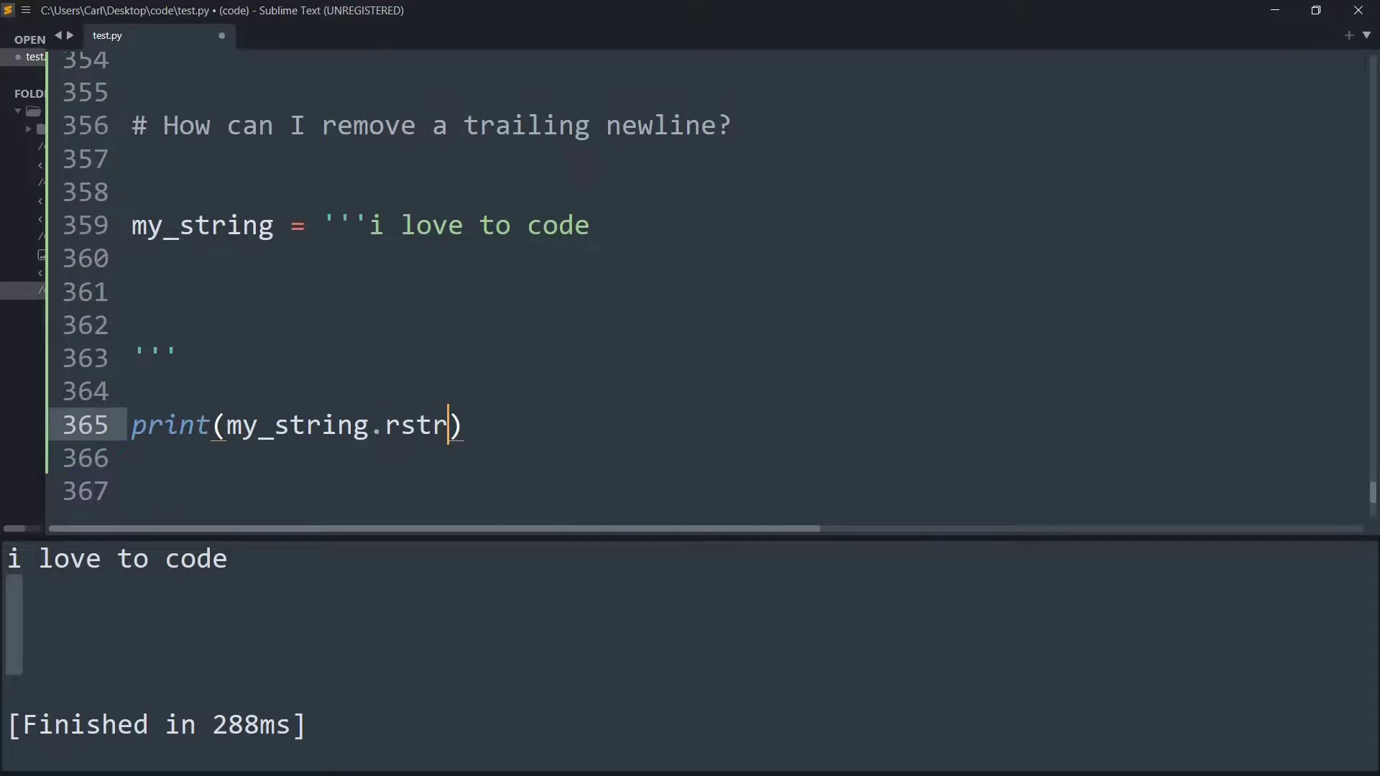
type("ip()")
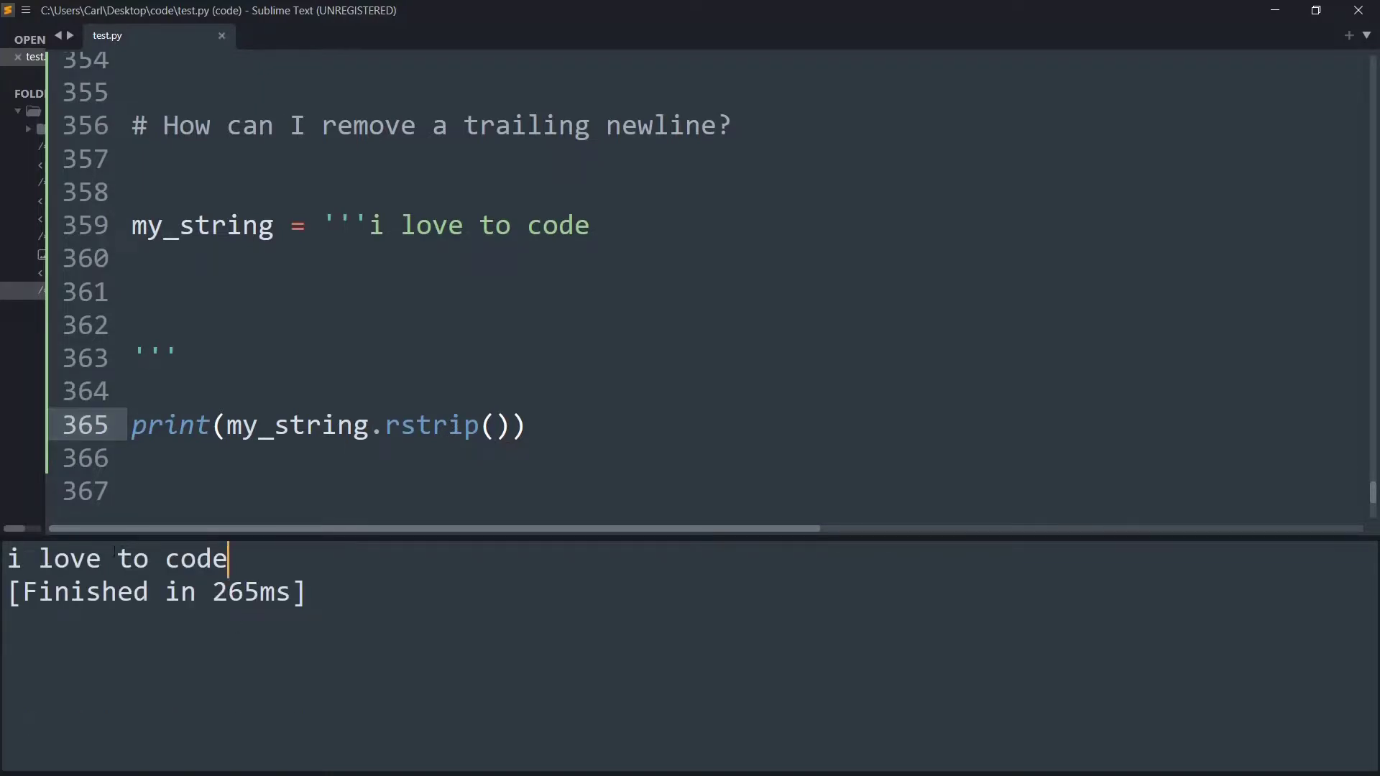
Step: Rerun the script and highlight the trimmed 'i love to code' output
double_click(114, 559)
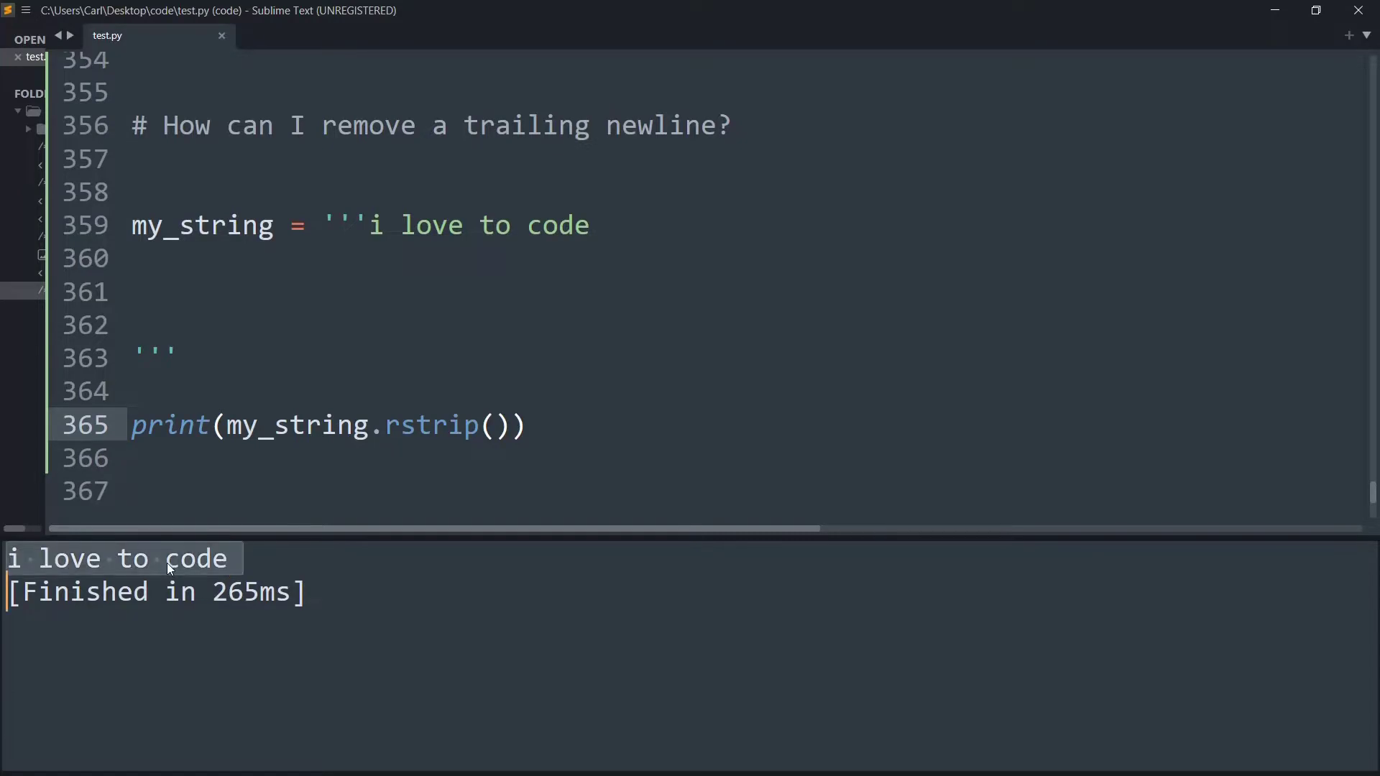